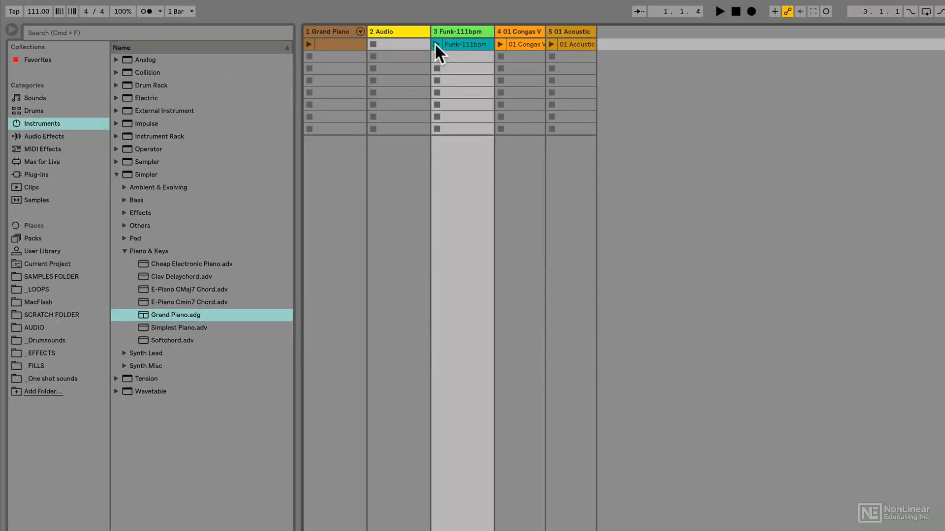
Step: Launch the Funk-111bpm and Congas clips in scene 1
left_click(436, 44)
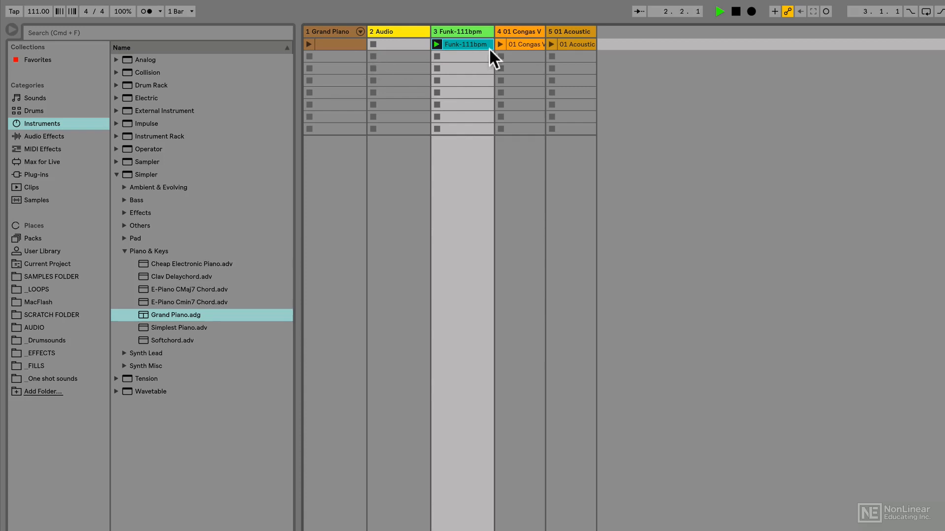
left_click(500, 44)
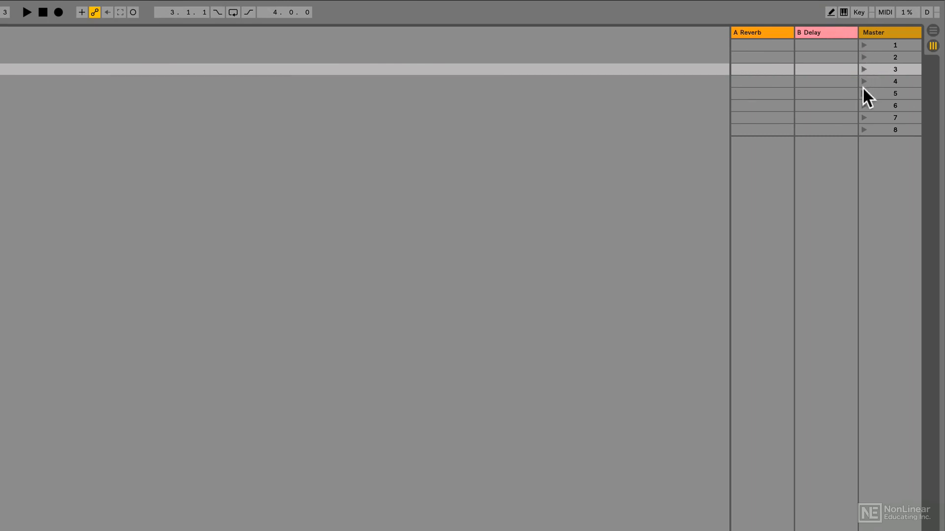
mouse_move(599, 82)
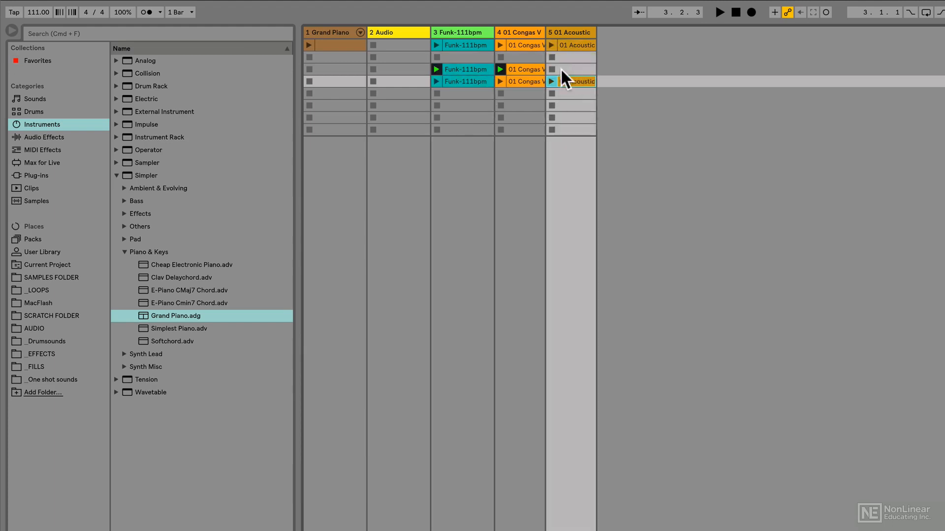
Step: Launch the 01 Acoustic clip in scene 4 alongside the playing Funk and Congas clips
left_click(551, 82)
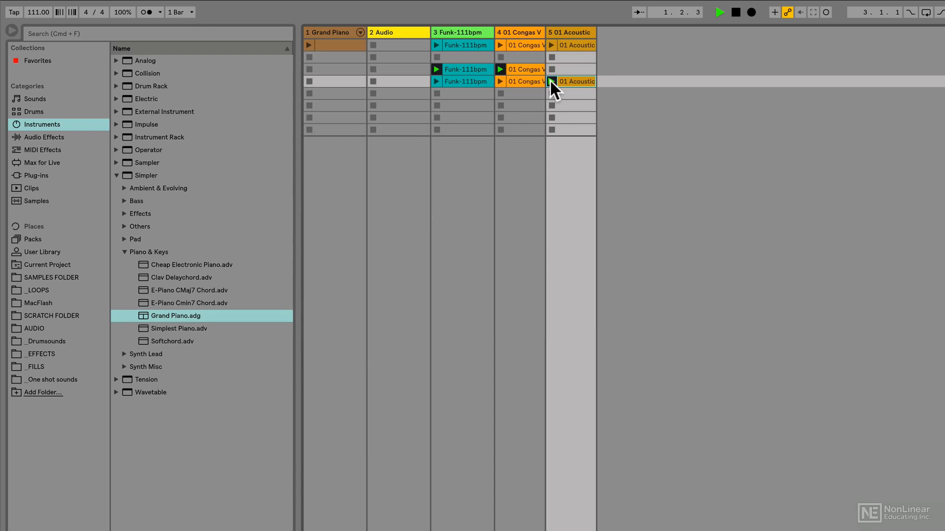
left_click(552, 82)
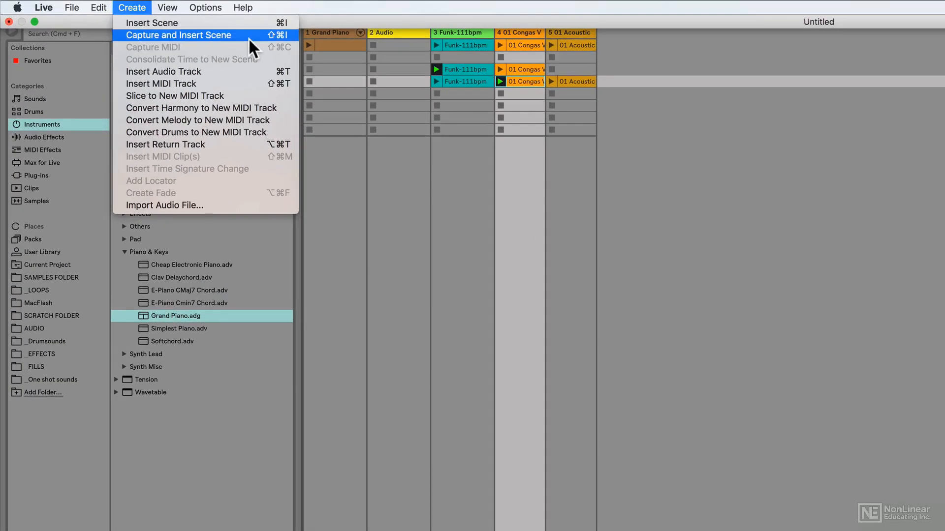
mouse_move(510, 124)
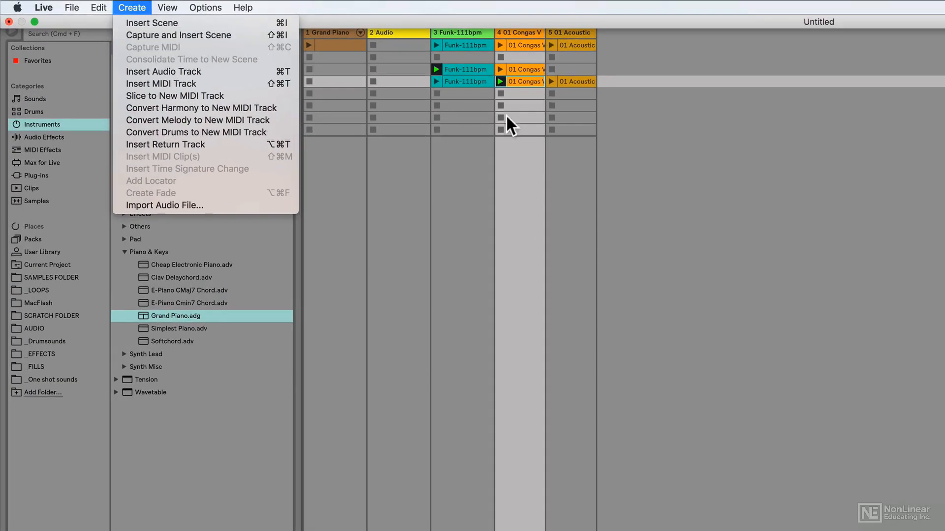
Step: Dismiss the Create menu, clear the leftover Congas clip, and relaunch scene 1's Funk and Congas clips
left_click(509, 82)
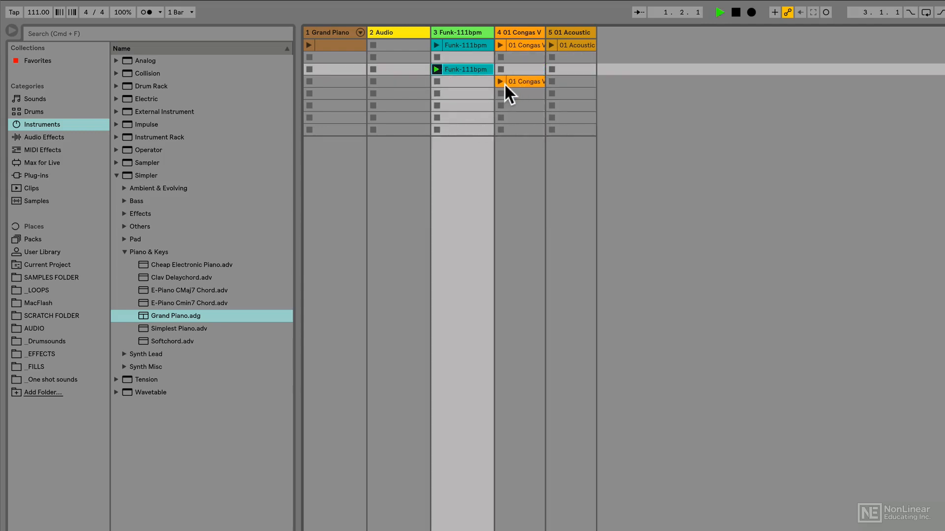
left_click(519, 82)
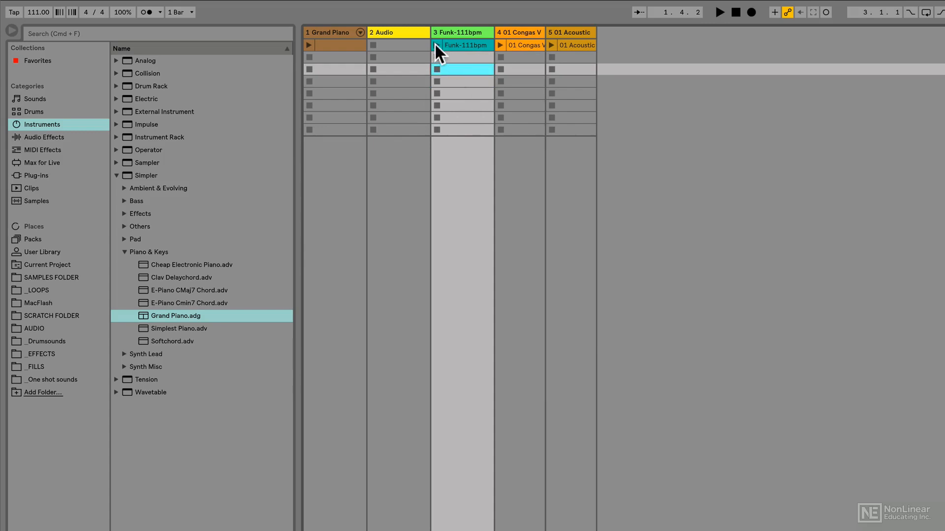
left_click(436, 45)
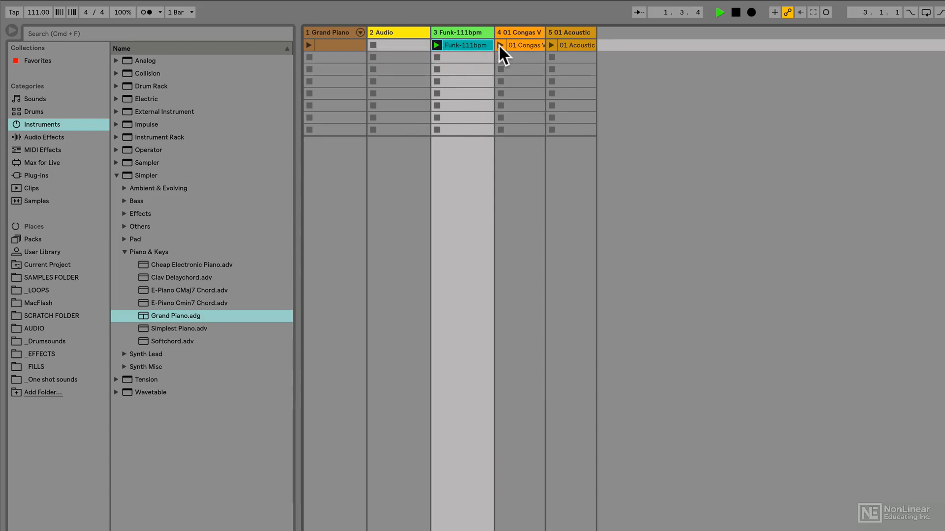
left_click(500, 44)
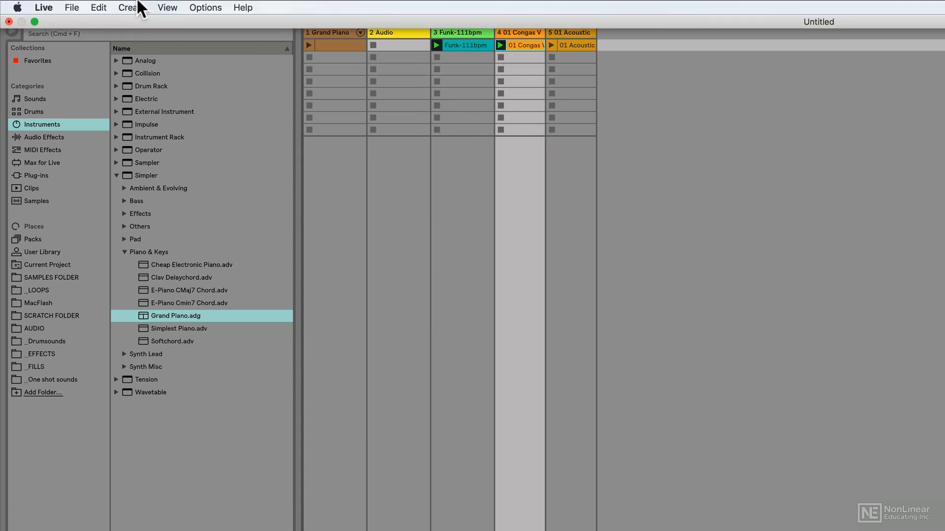
Step: Capture the playing Funk and Congas clips into two new scenes and select the inserted scene 9
left_click(131, 7)
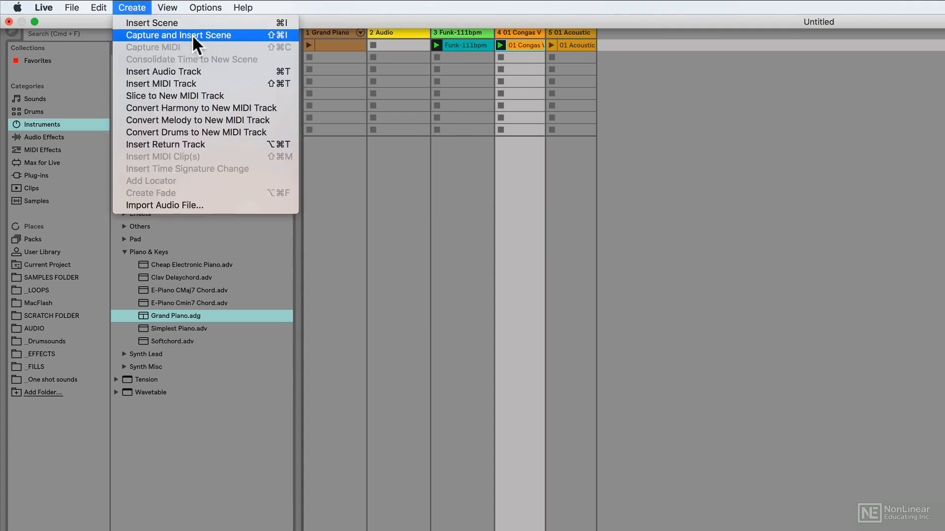
left_click(178, 35)
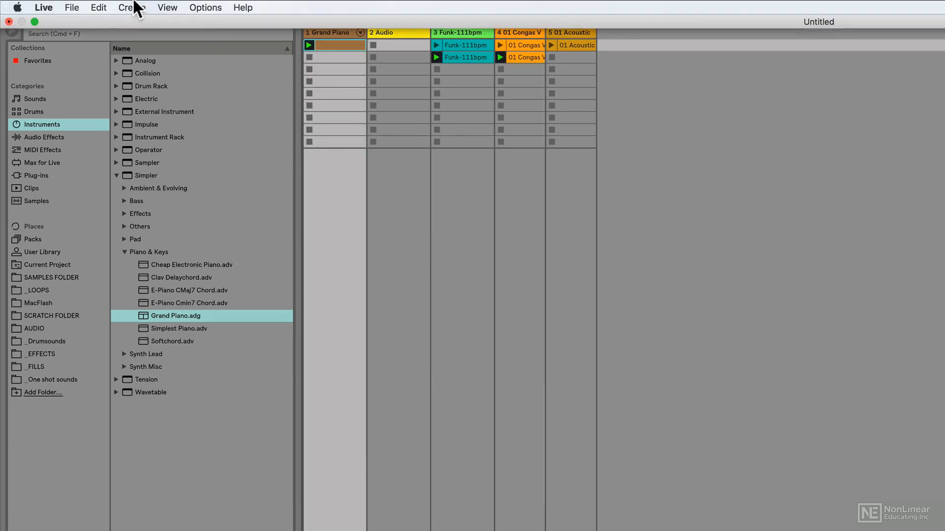
left_click(131, 7)
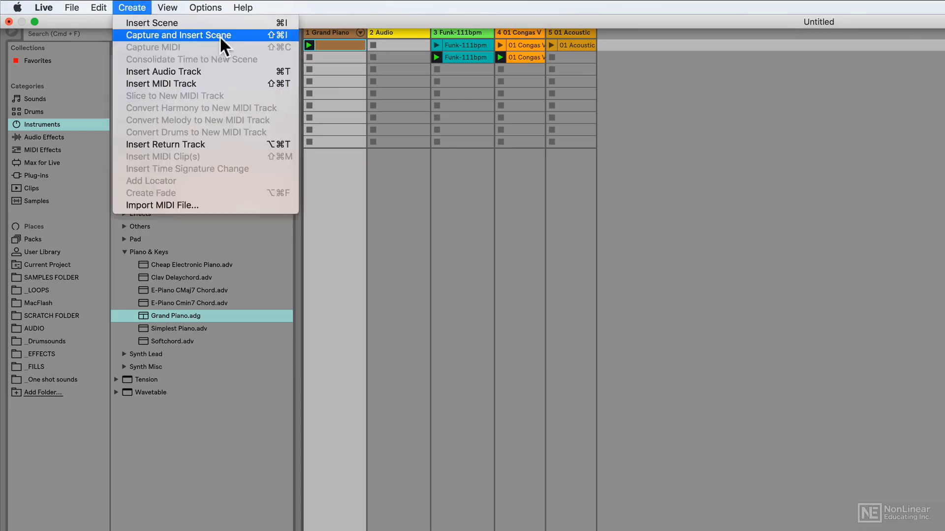
left_click(177, 35)
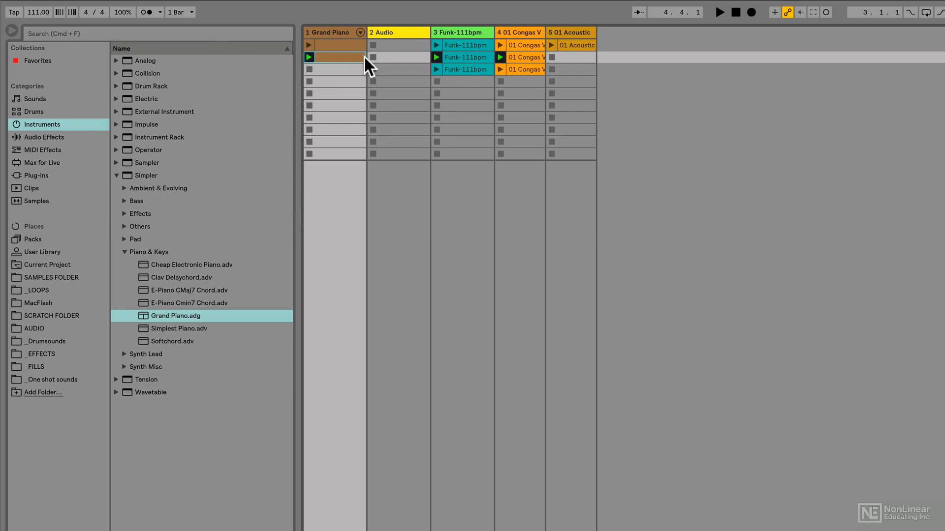
left_click(437, 57)
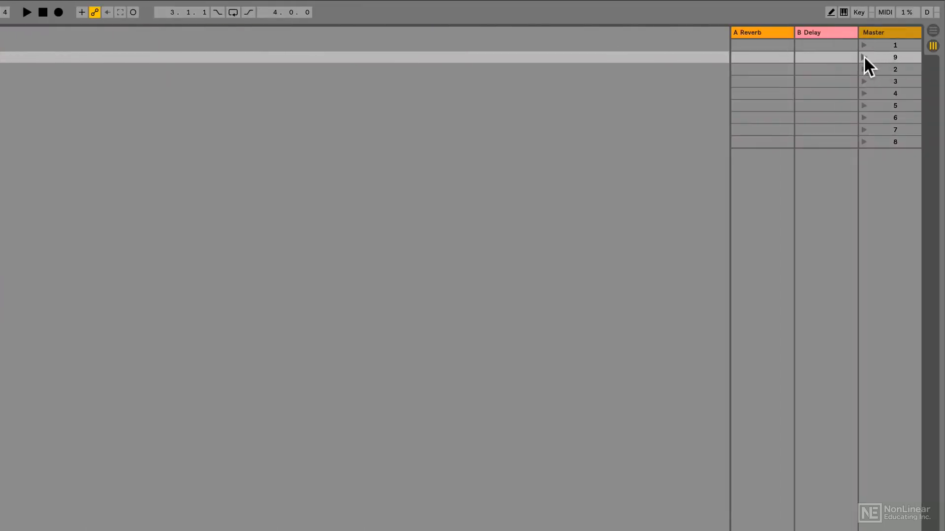
left_click(890, 57)
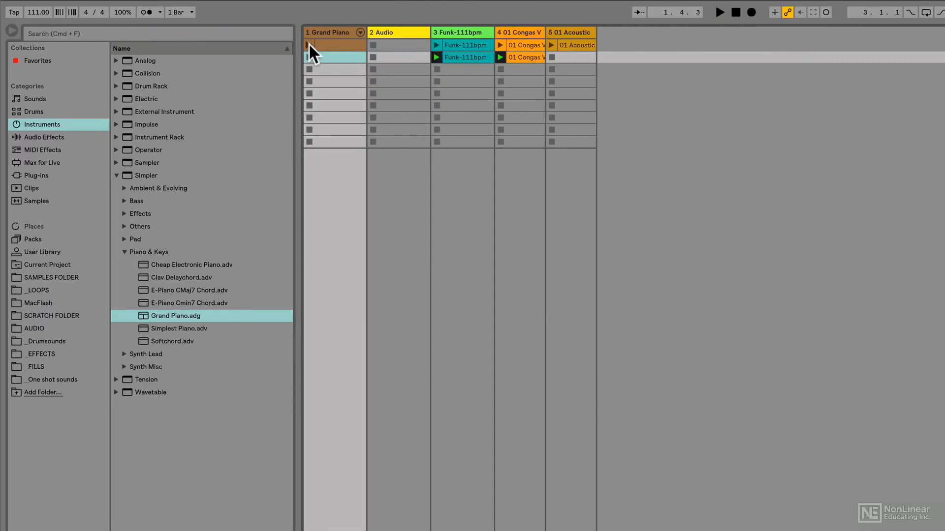
Step: Launch scene 1's Grand Piano clip together with scene 2's Funk-111bpm and Congas clips
left_click(309, 44)
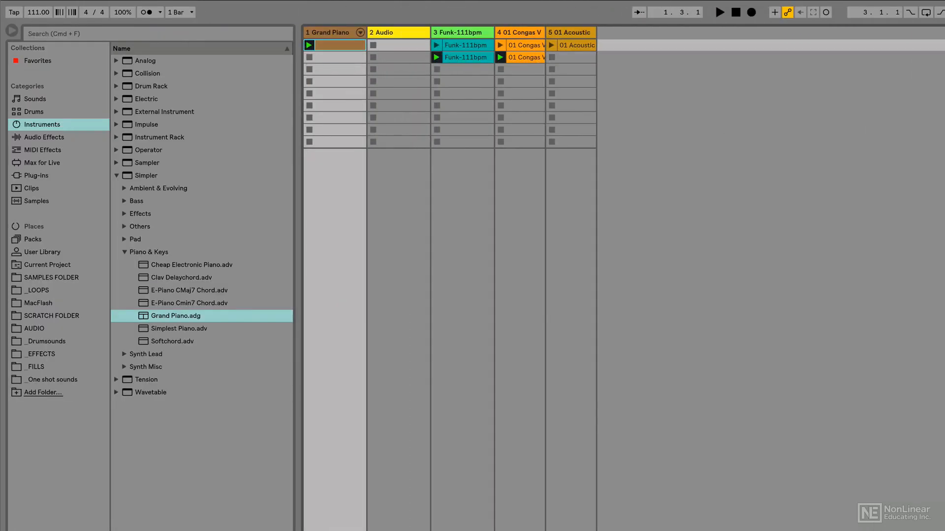
left_click(719, 12)
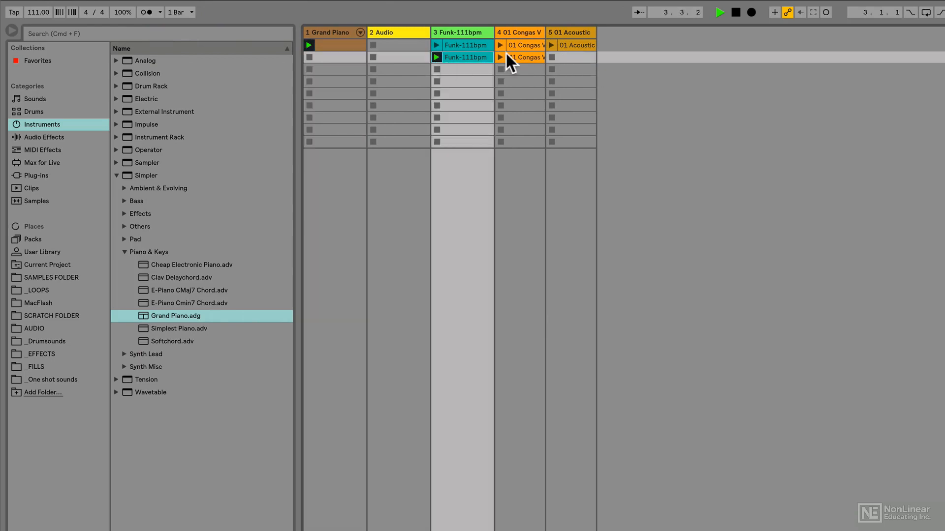
left_click(500, 57)
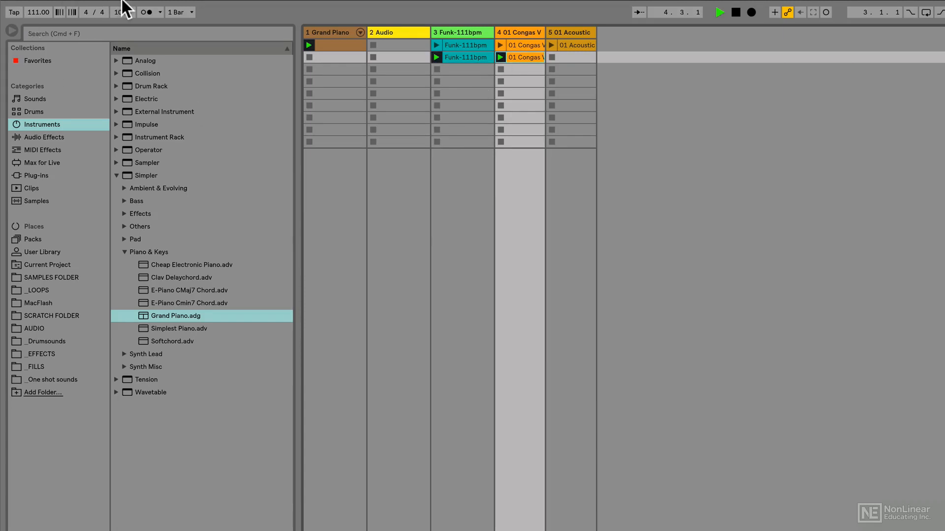
left_click(132, 7)
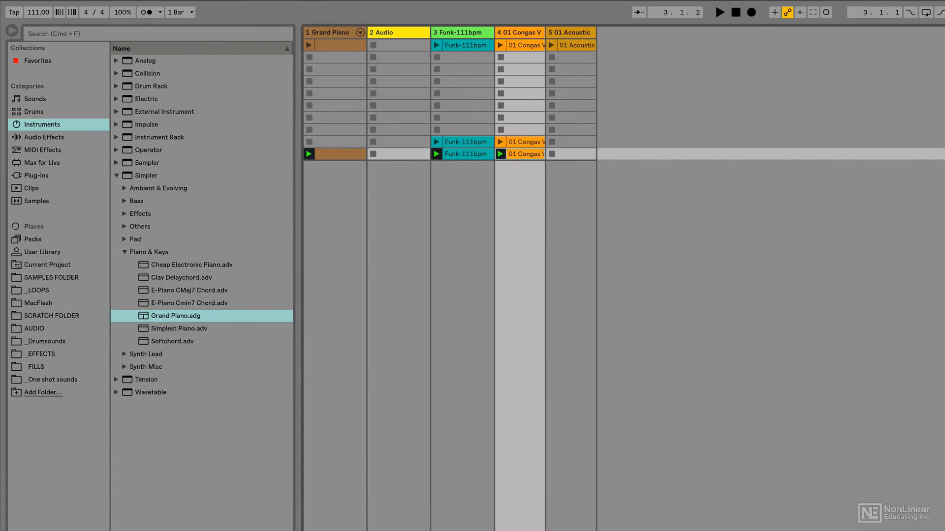
Step: Keep the captured scenes at the bottom rows and launch the 01 Acoustic clip in scene 1
left_click(719, 12)
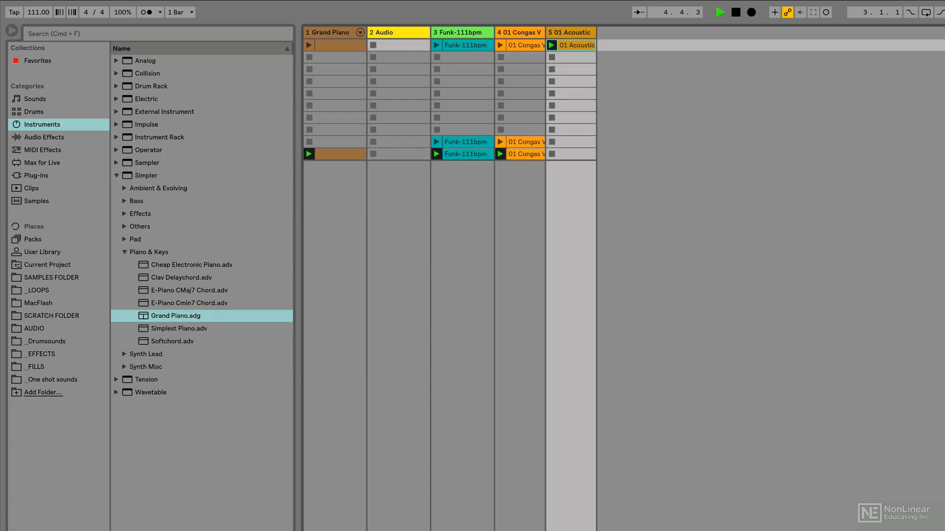
left_click(570, 45)
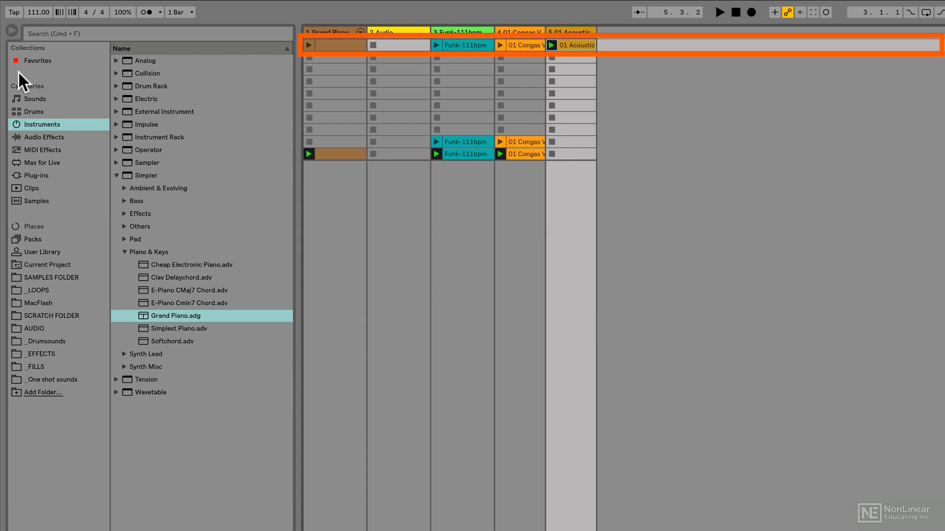
left_click(131, 7)
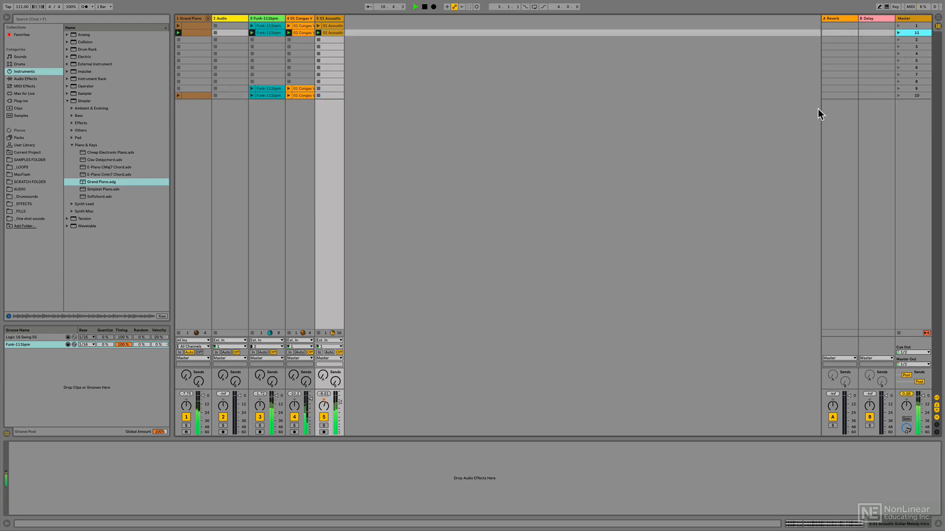
mouse_move(530, 124)
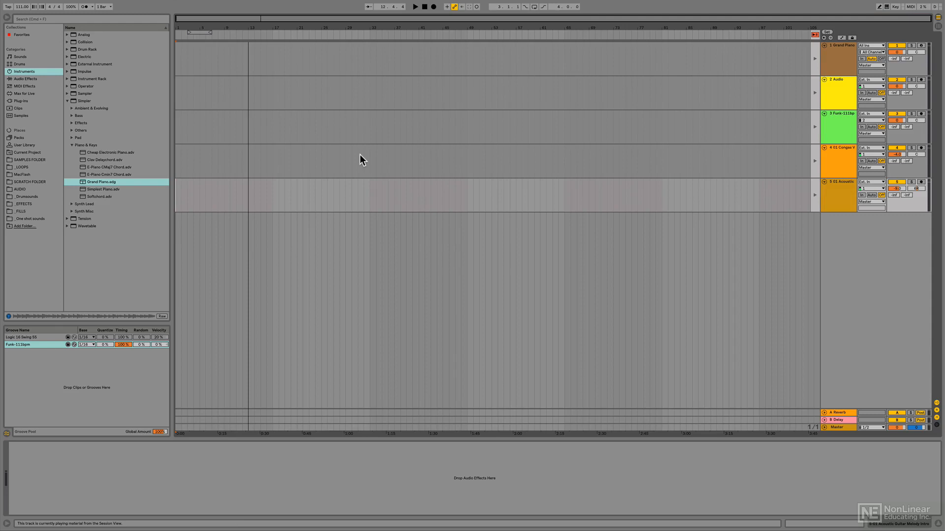
Step: Record the bottom captured scene into the Arrangement and show the recorded clips on the timeline
key("tab")
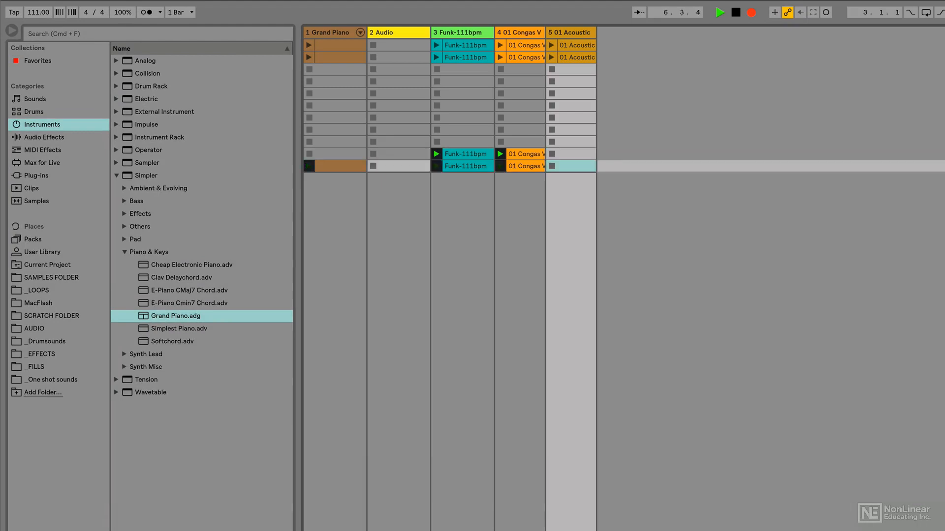
left_click(308, 165)
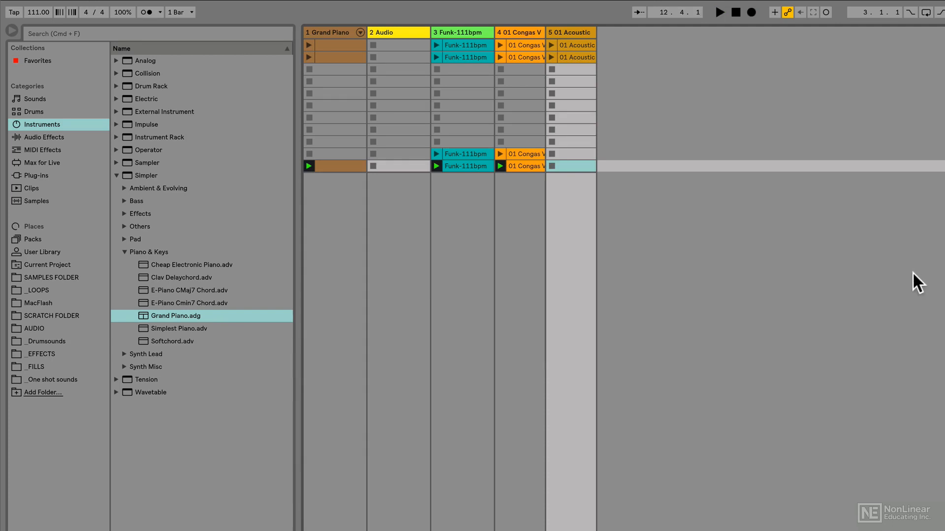
key("Tab")
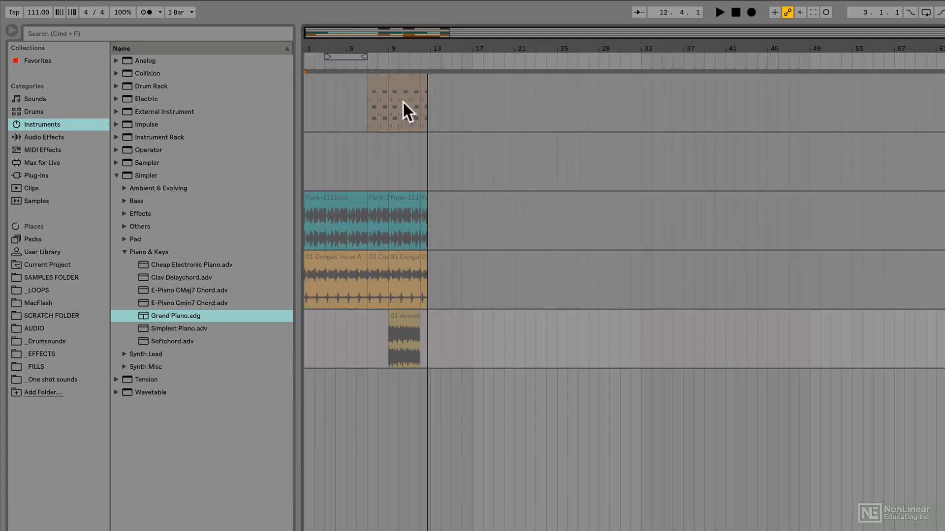